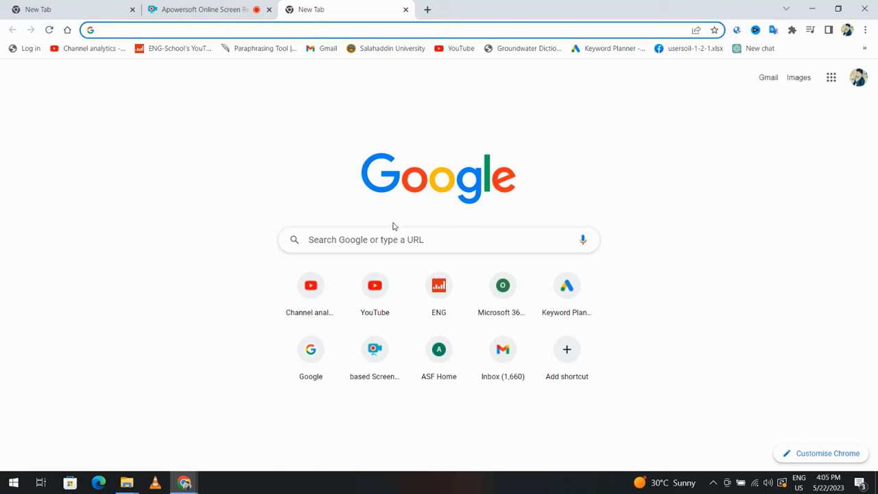
Search Google for config.office.com and reach the Microsoft 365 Apps admin center
{"action": "type", "text": "con"}
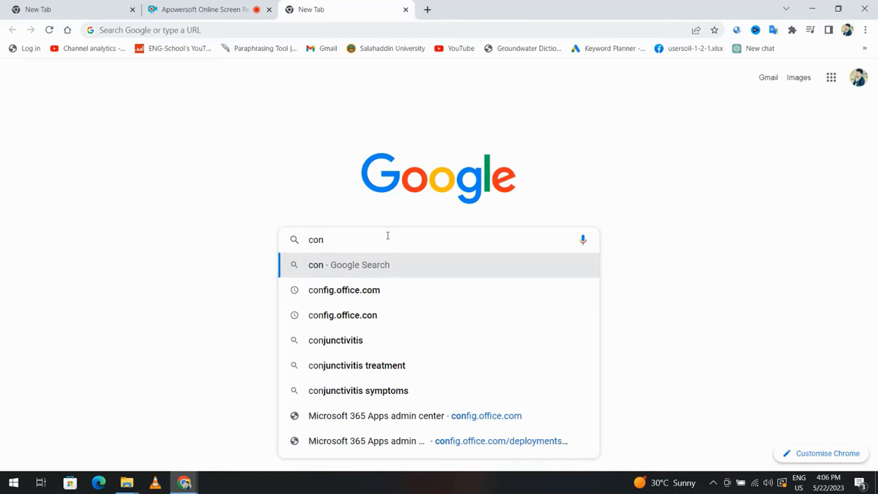
{"action": "left_click", "coordinate": [343, 289]}
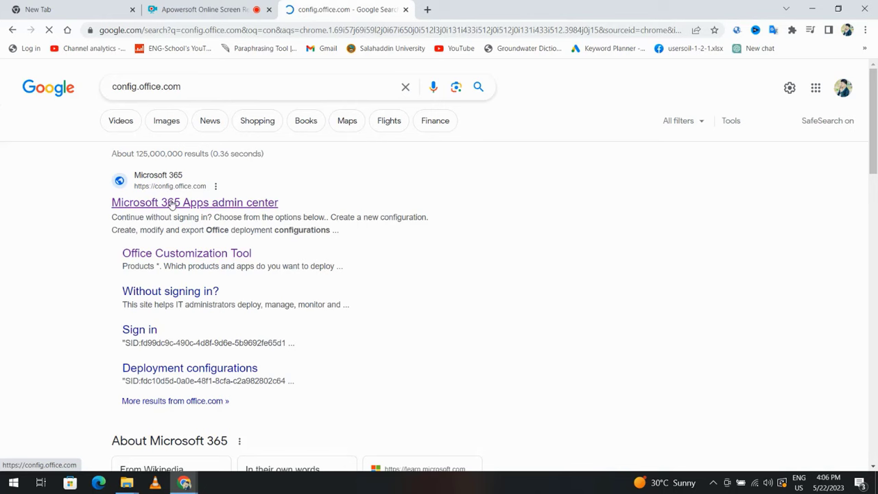
{"action": "left_click", "coordinate": [194, 202]}
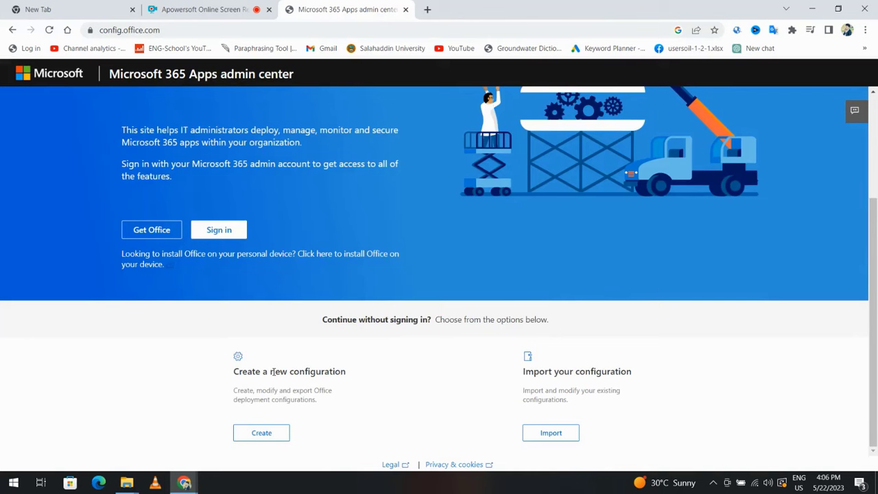
Create a 64-bit configuration for Office LTSC Professional Plus 2021 Volume License, excluding Access, Skype and Publisher
{"action": "left_click", "coordinate": [261, 433]}
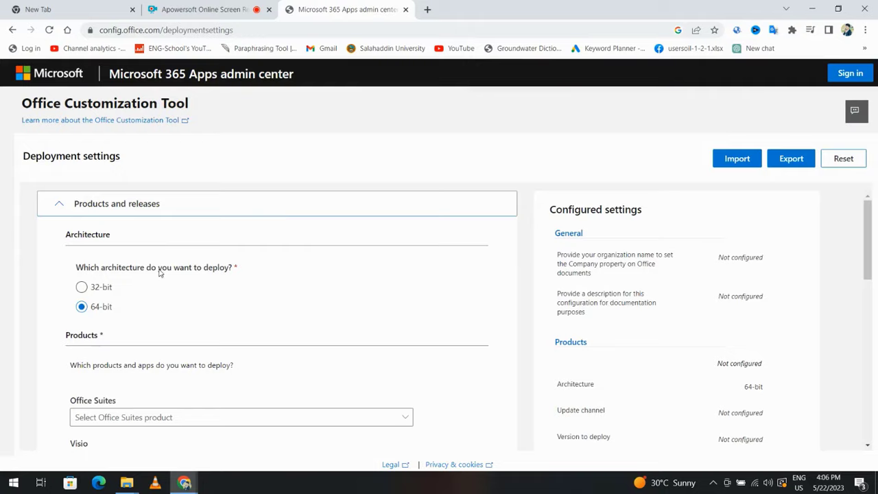
{"action": "left_click", "coordinate": [241, 417]}
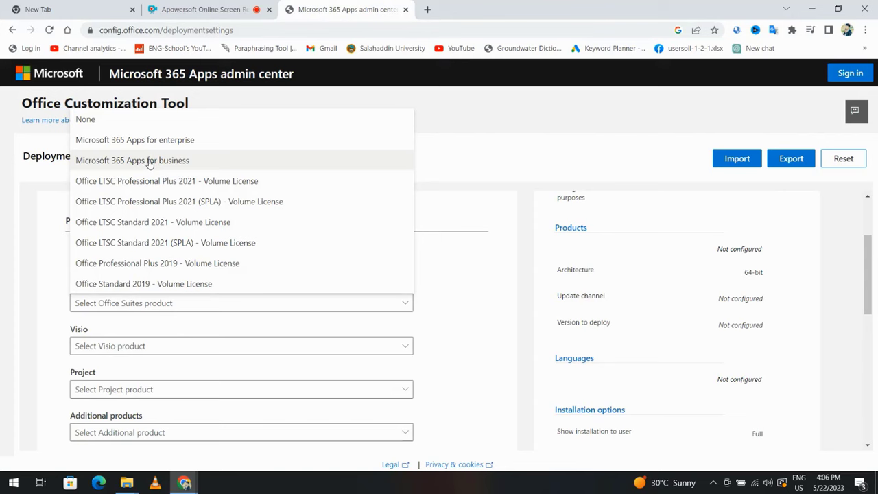
{"action": "left_click", "coordinate": [167, 181]}
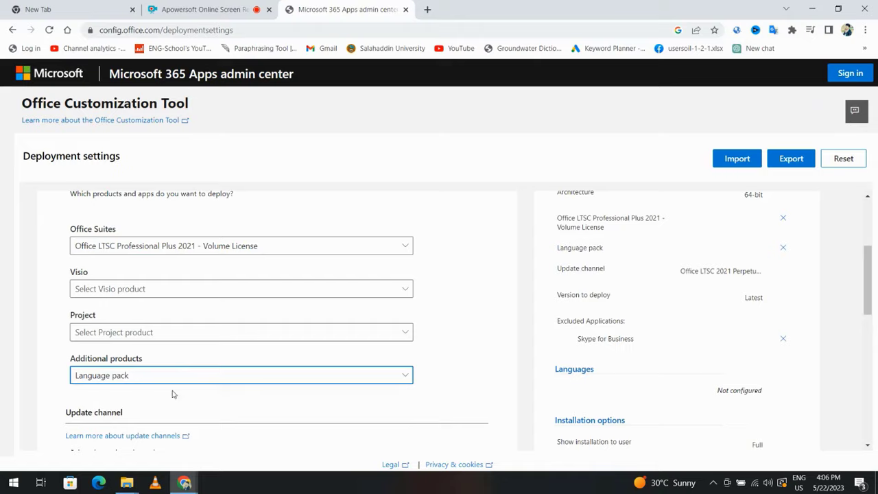
{"action": "scroll", "scroll_direction": "down", "scroll_amount": 3}
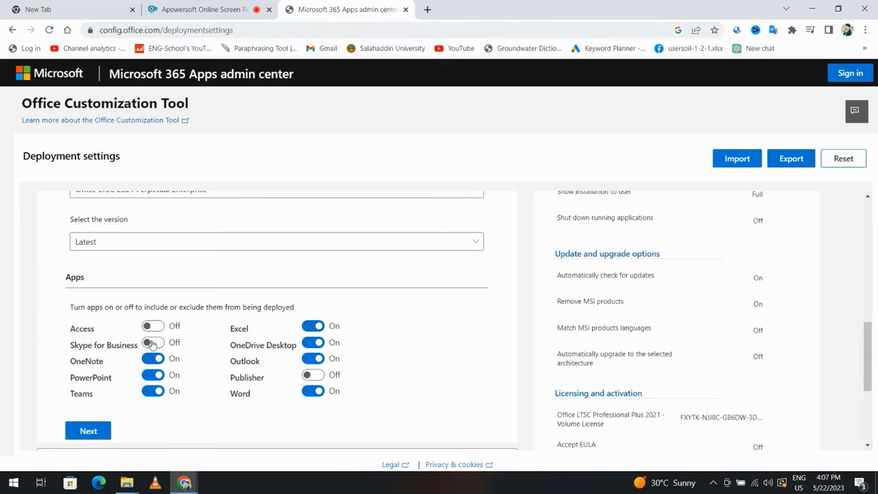
License with a KMS product key, user-based activation and English (United States) as primary language
{"action": "scroll", "scroll_direction": "down", "scroll_amount": 3}
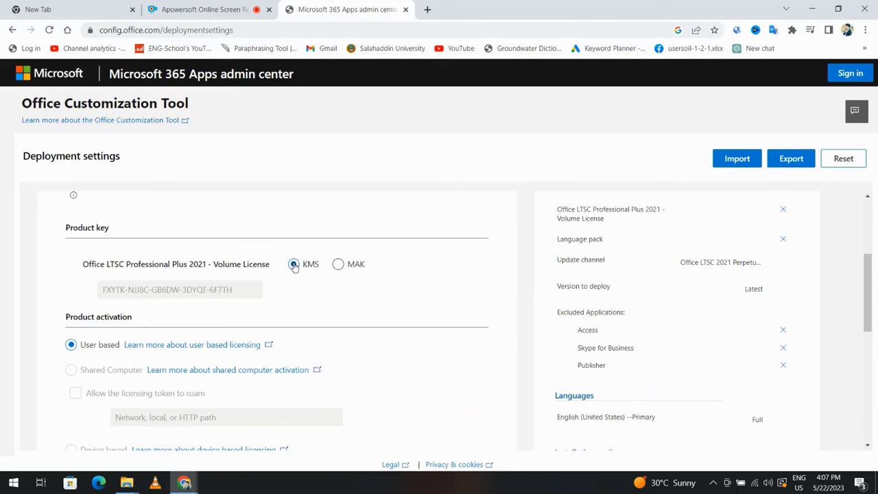
{"action": "left_click", "coordinate": [336, 263]}
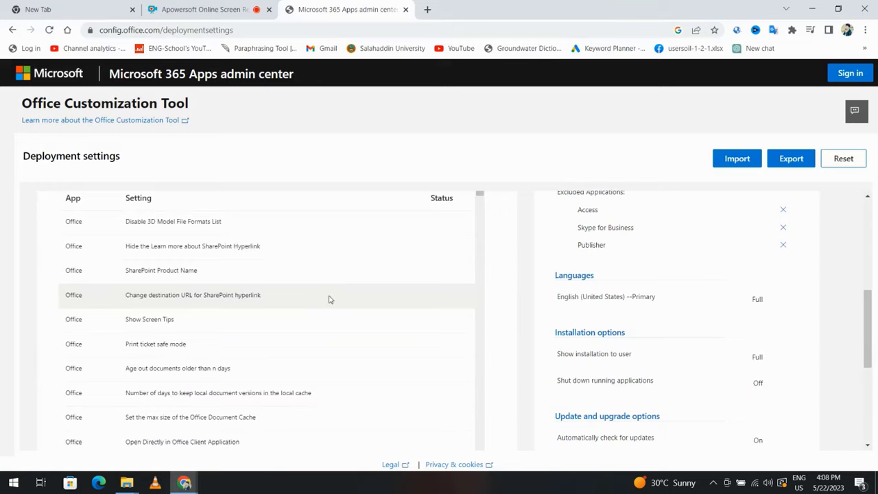
Keep Office Open XML default formats, export Configuration.xml, and reach the Office Deployment Tool download page
{"action": "scroll", "scroll_direction": "down", "scroll_amount": 3}
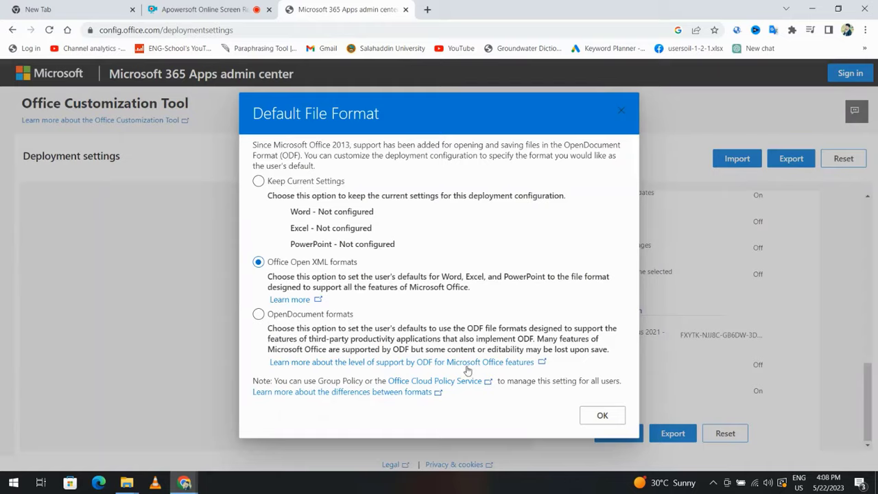
{"action": "left_click", "coordinate": [602, 414]}
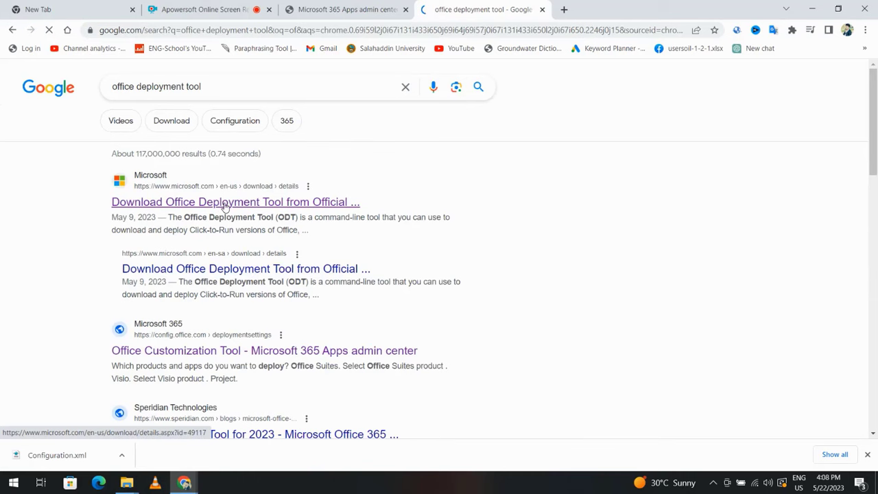
{"action": "left_click", "coordinate": [235, 201]}
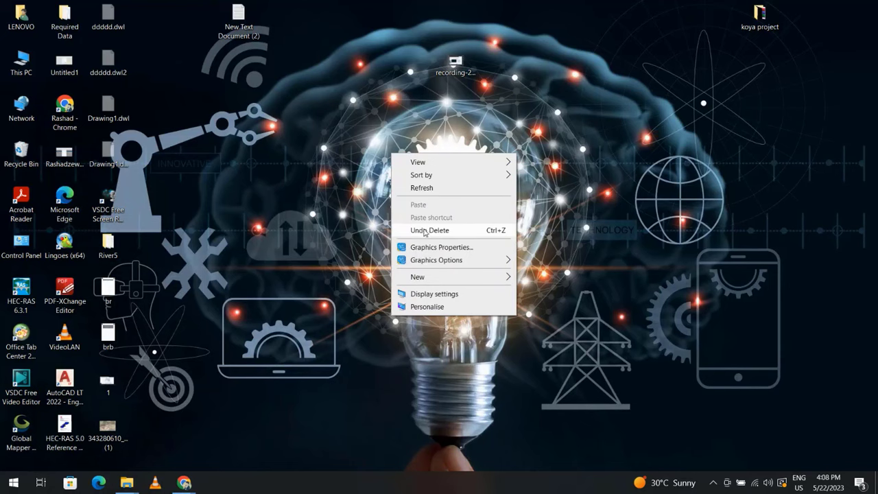
Create a new desktop folder and show the downloaded Office Deployment Tool in Downloads
{"action": "left_click", "coordinate": [428, 231]}
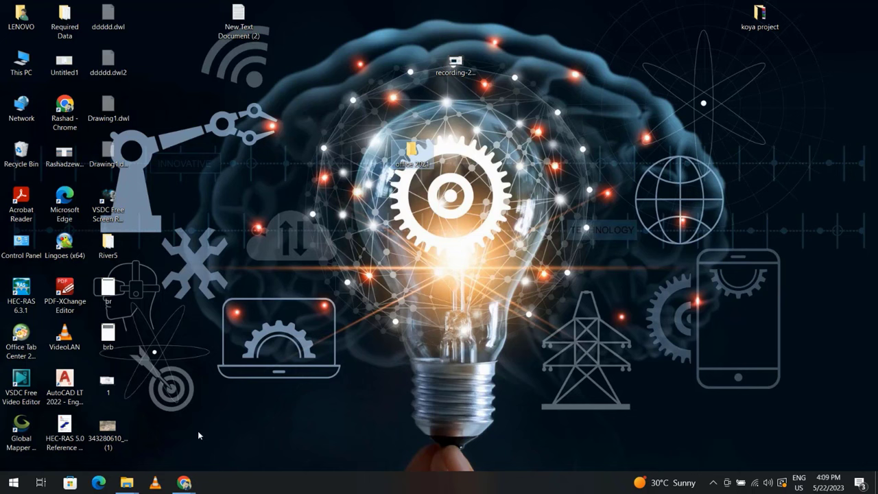
{"action": "left_click", "coordinate": [126, 480]}
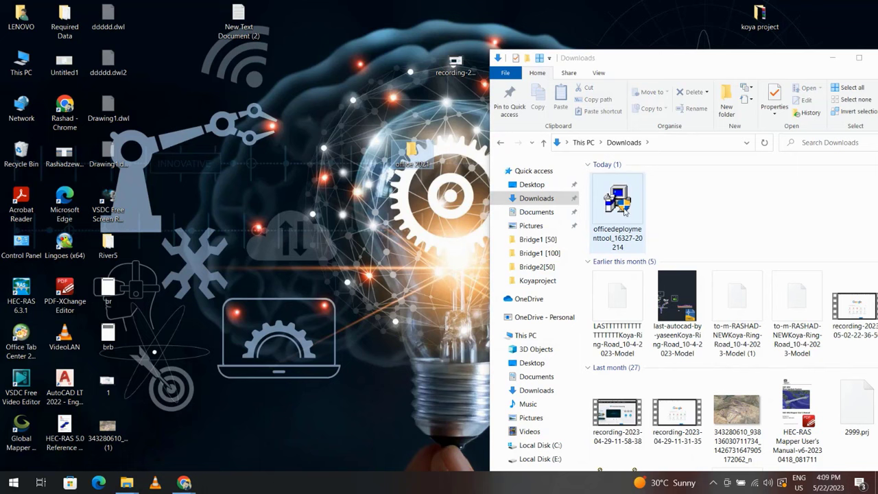
Extract the Office Deployment Tool into the office 2021 folder holding setup and Configuration.xml
{"action": "right_click", "coordinate": [617, 203]}
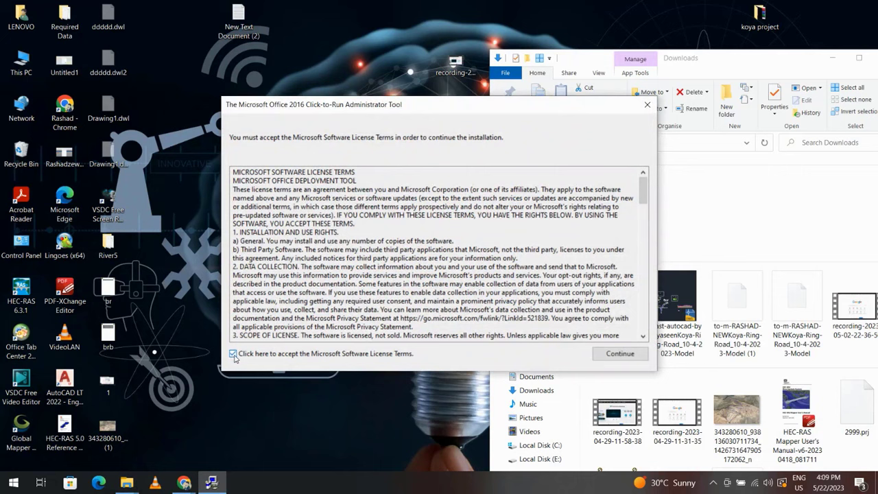
{"action": "left_click", "coordinate": [620, 354]}
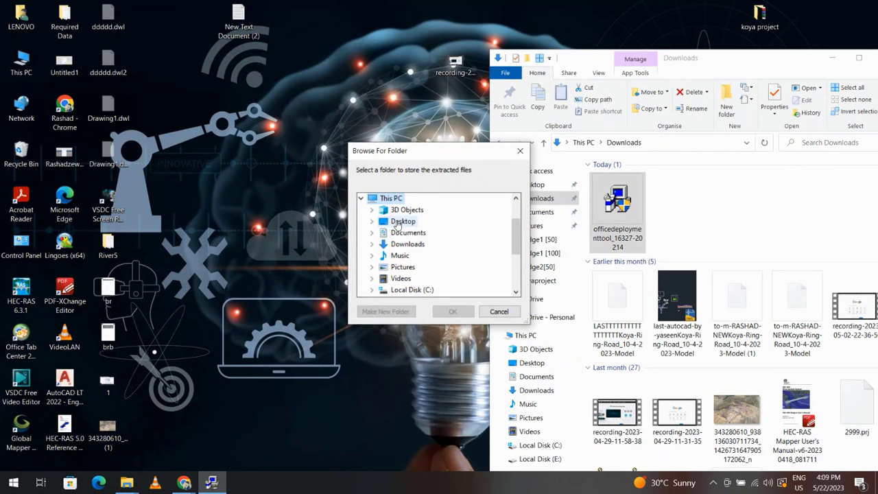
{"action": "left_click", "coordinate": [499, 311]}
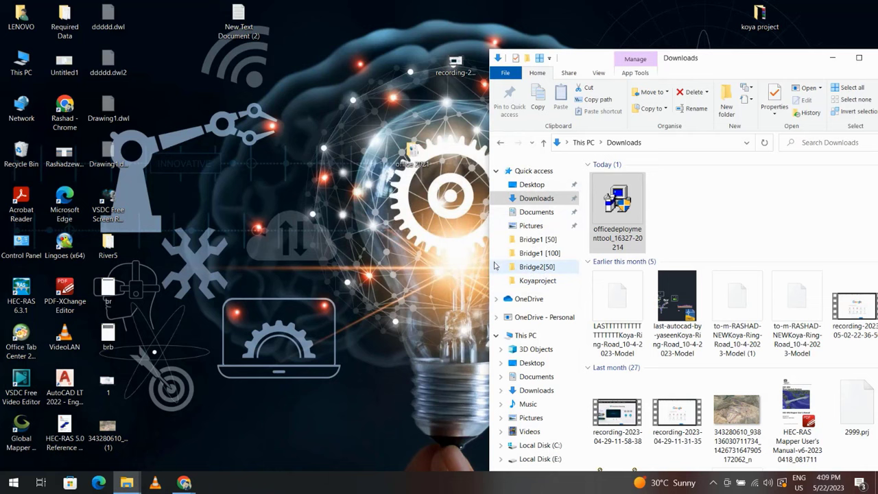
{"action": "double_click", "coordinate": [617, 199]}
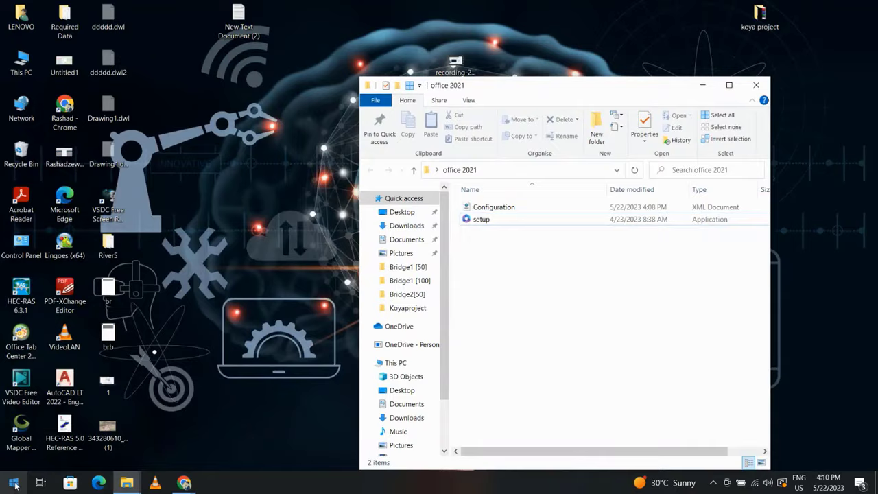
Launch Command Prompt as administrator from Start search
{"action": "type", "text": "c"}
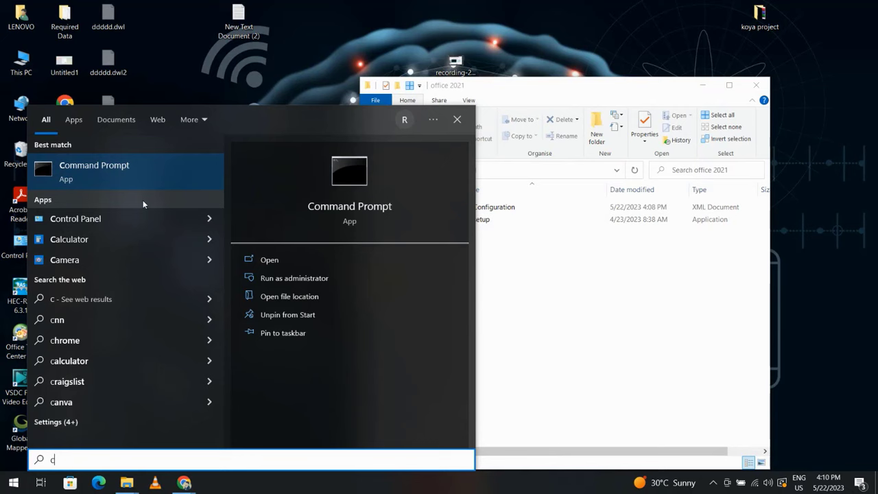
{"action": "left_click", "coordinate": [291, 277]}
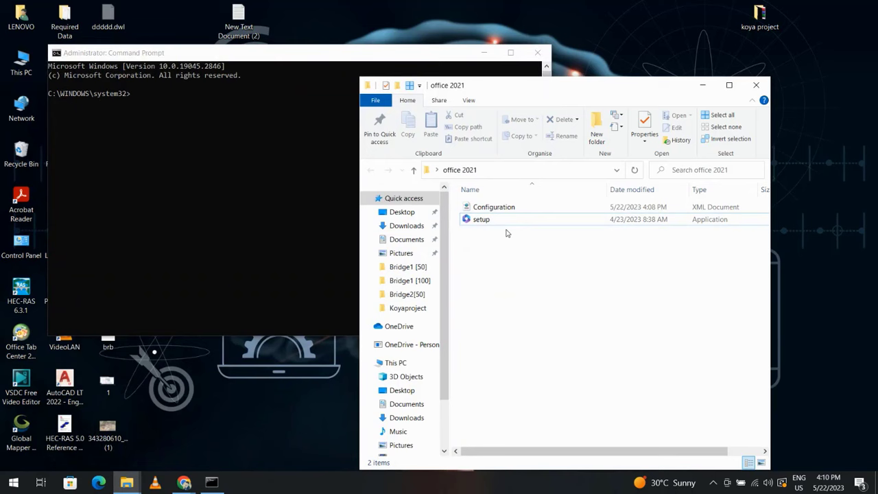
Change directory to the office 2021 folder and run setup /configure configuration.xml
{"action": "left_click", "coordinate": [514, 170]}
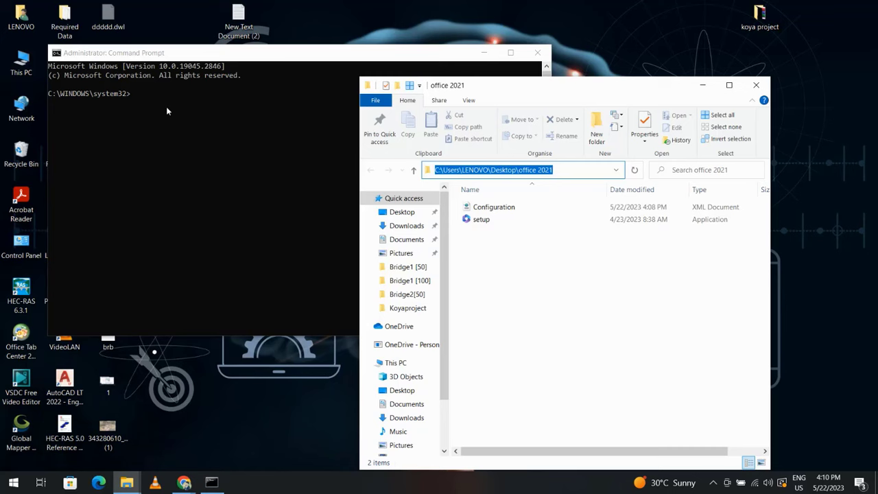
{"action": "type", "text": "cd"}
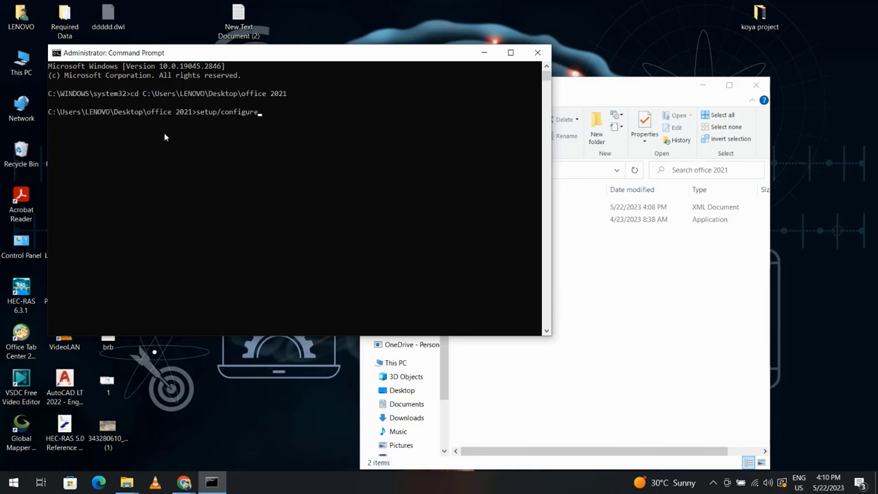
{"action": "type", "text": "configurati"}
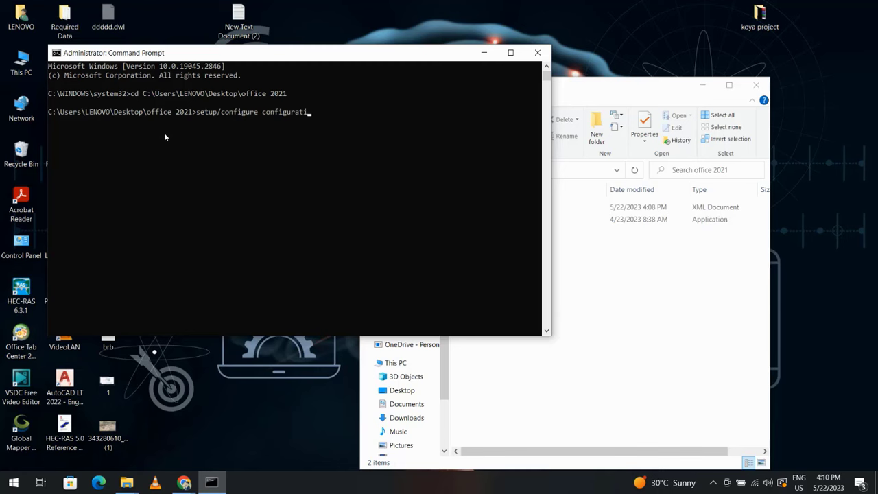
{"action": "type", "text": "on.xml"}
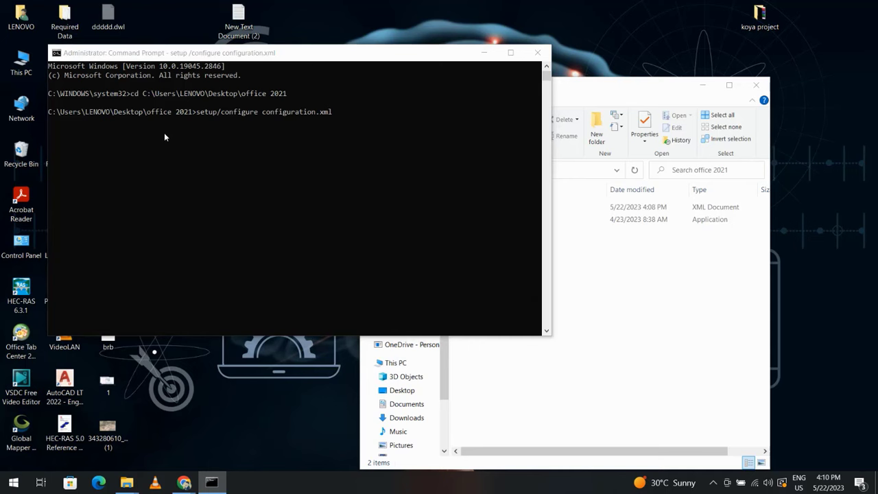